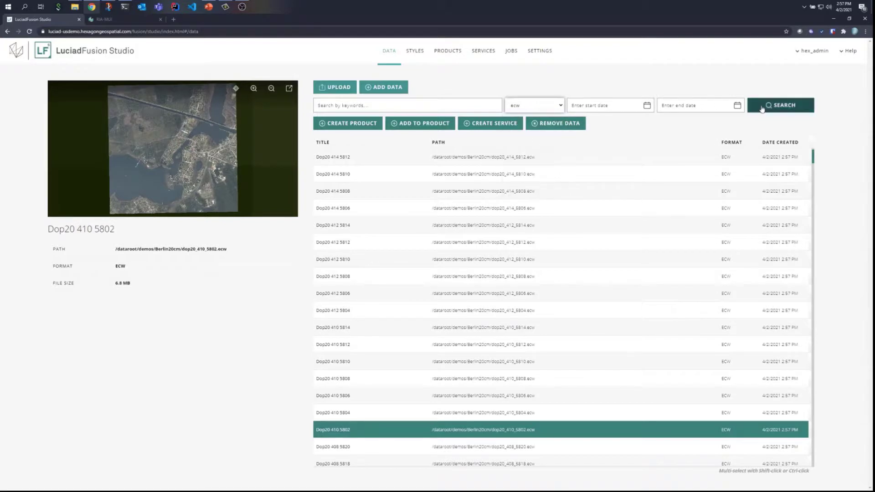
- Extend the selection to all 303 Berlin ECW datasets in the search results
{"action": "left_click", "coordinate": [782, 104]}
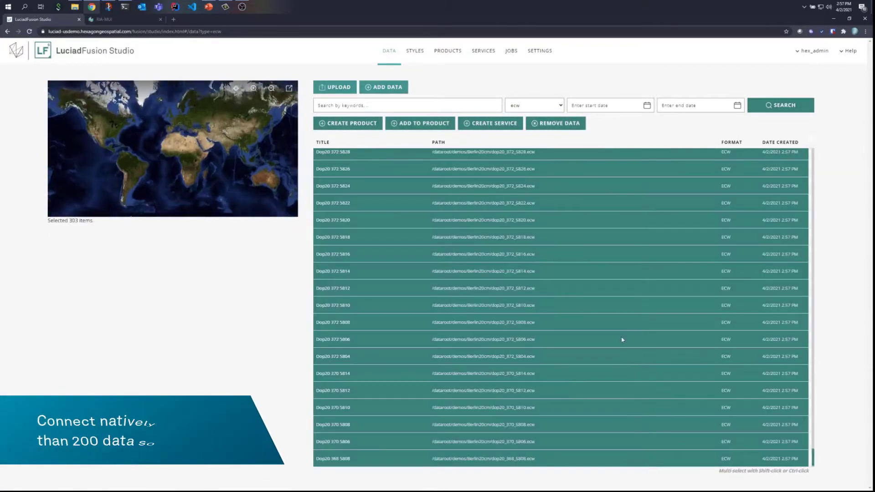
- Create a WMS service titled 'Berlin imagery' from the selected datasets
{"action": "left_click", "coordinate": [494, 123]}
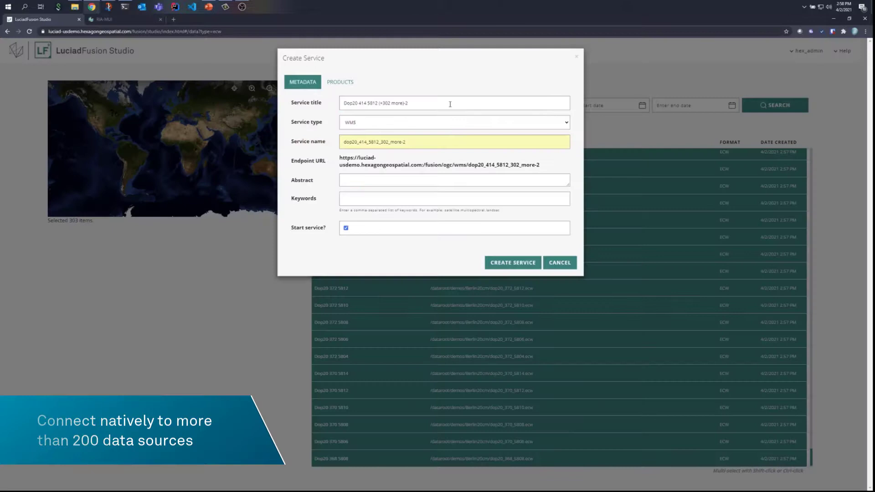
{"action": "type", "text": "Berlin"}
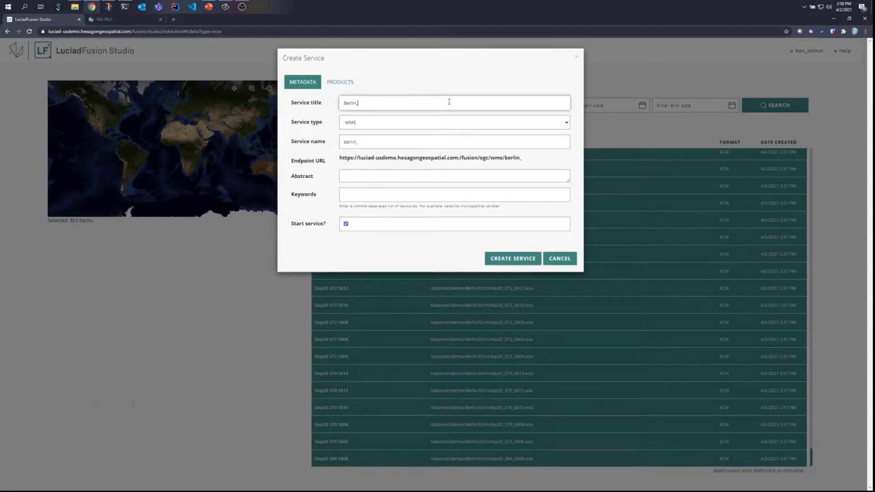
{"action": "left_click", "coordinate": [511, 258]}
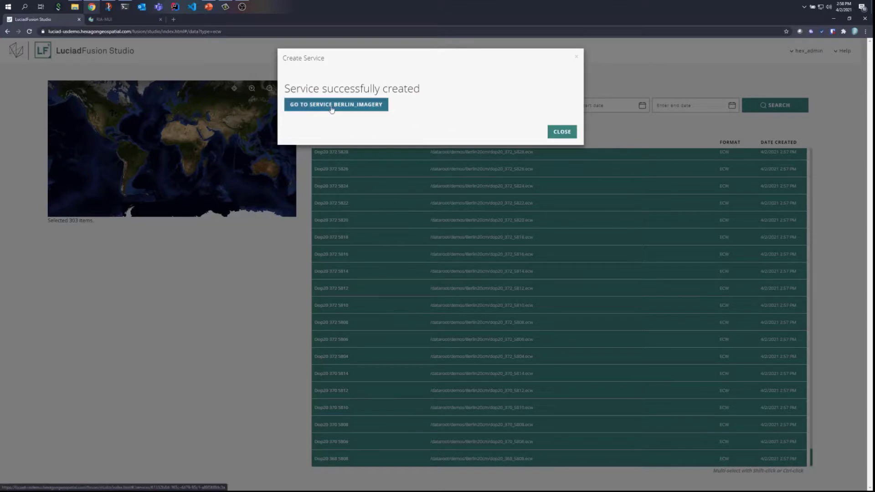
- Enter the street-level panorama near the lakeside tower, then move on to the REST API reference
{"action": "left_click", "coordinate": [336, 104]}
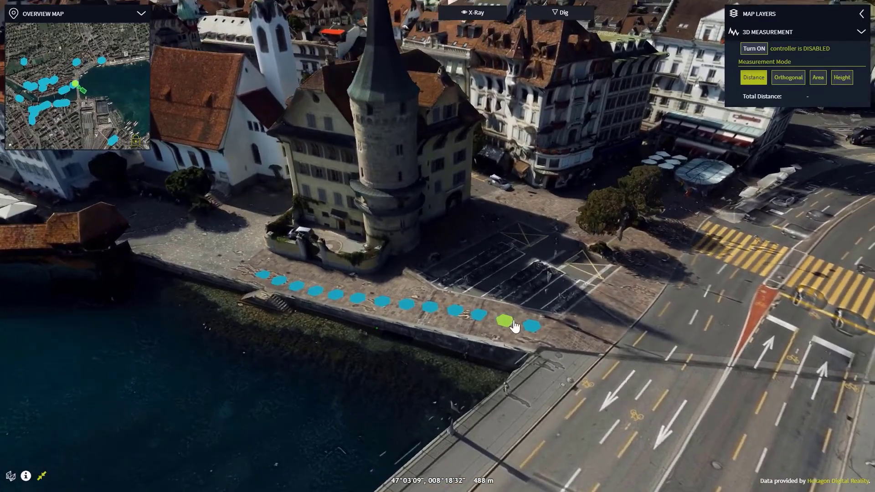
{"action": "left_click", "coordinate": [505, 323]}
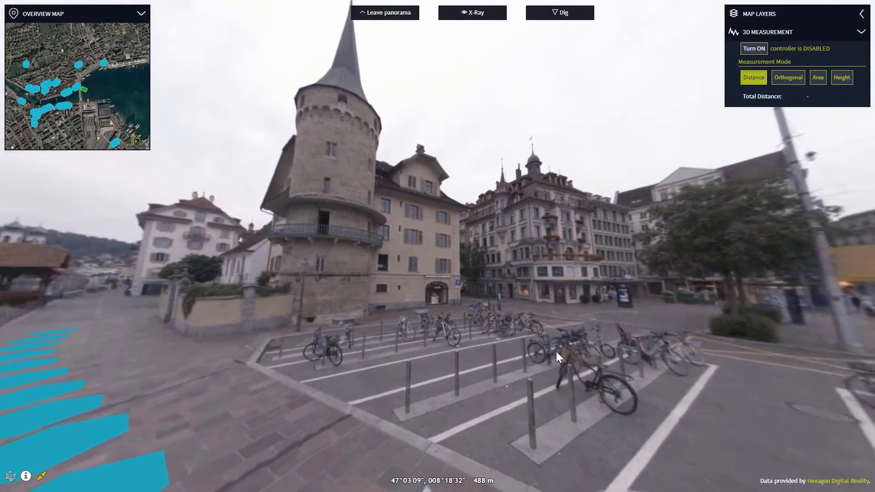
{"action": "left_click", "coordinate": [384, 12]}
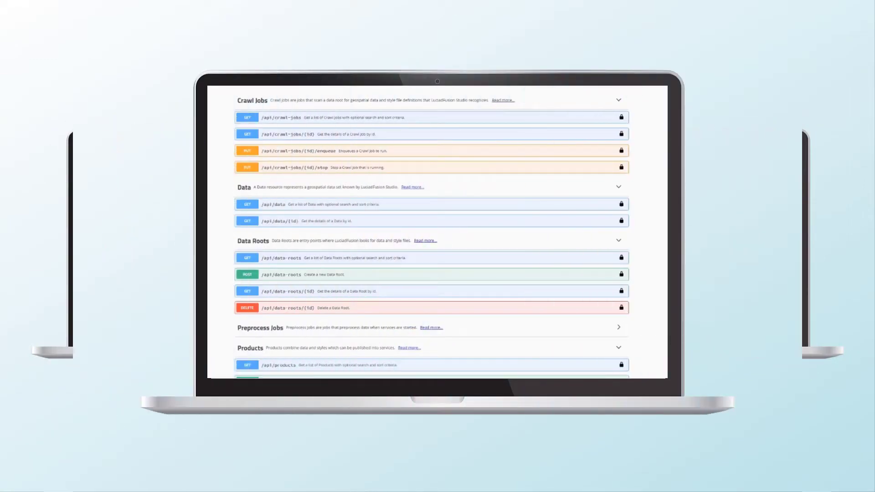
{"action": "scroll", "scroll_direction": "down", "scroll_amount": 3}
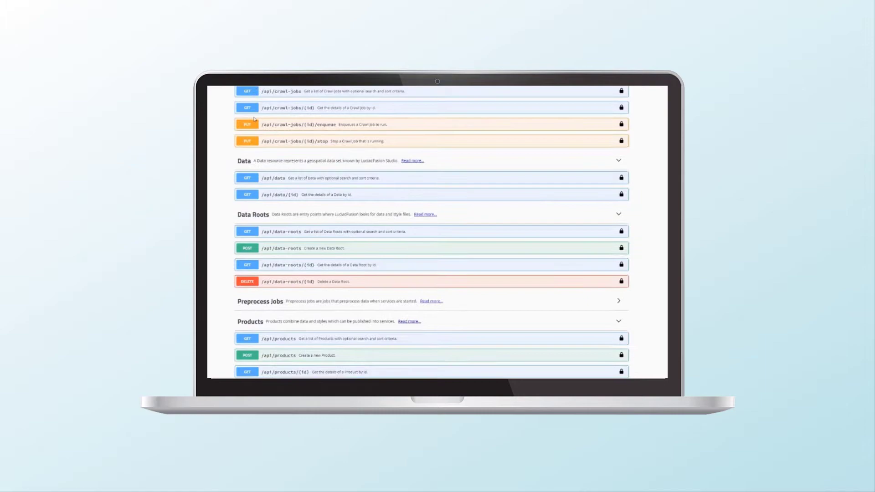